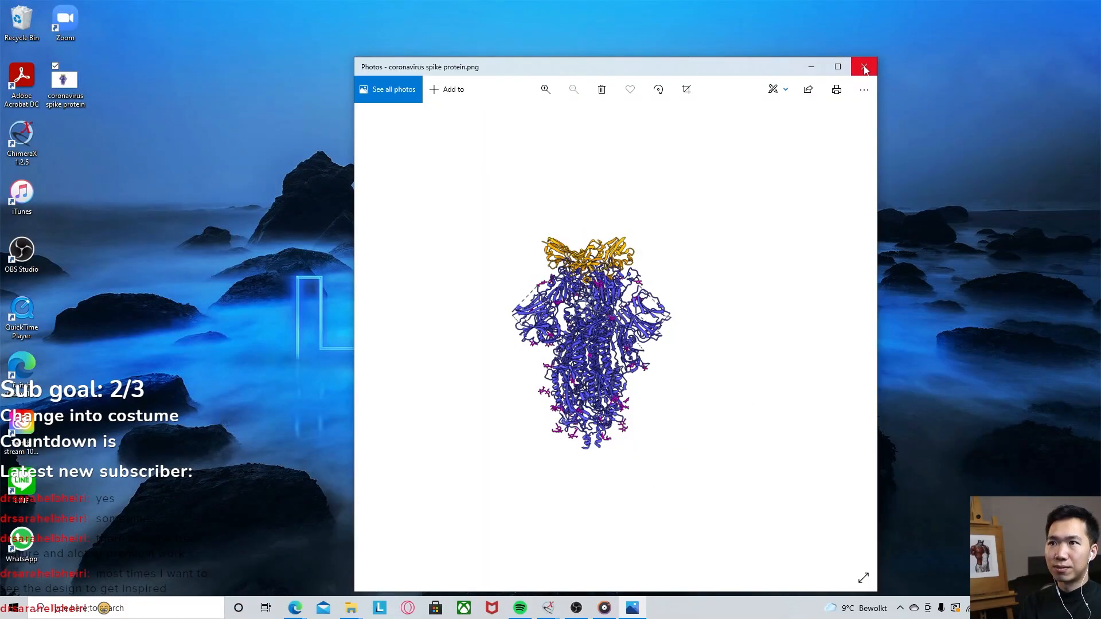
Close the coronavirus spike protein image in Photos
click(864, 67)
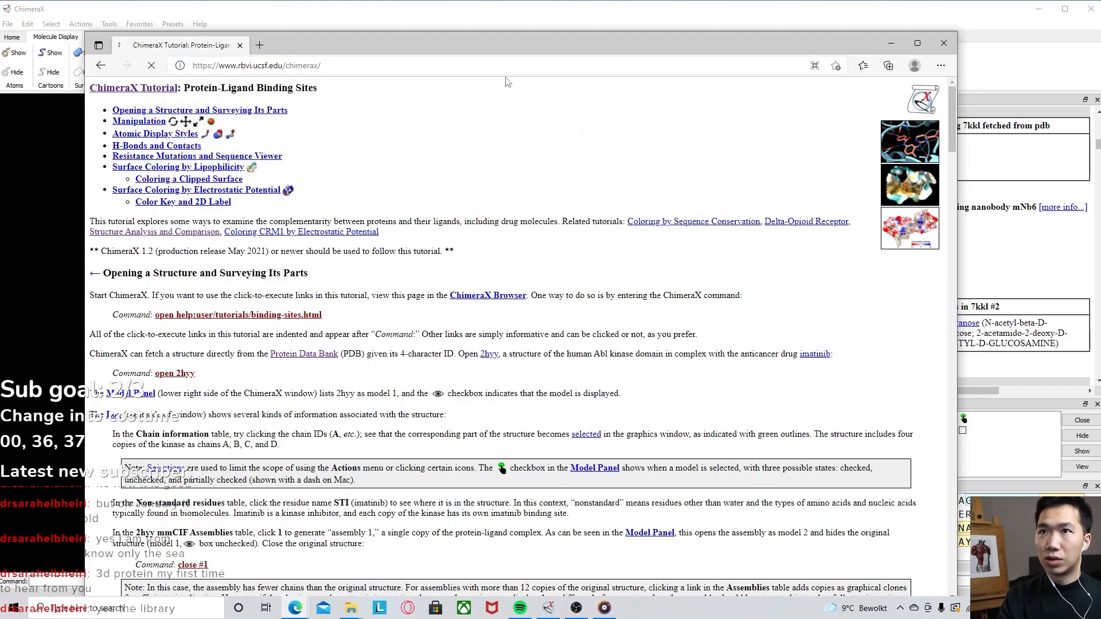
Navigate from the ChimeraX home page to the Windows production installer download
click(100, 65)
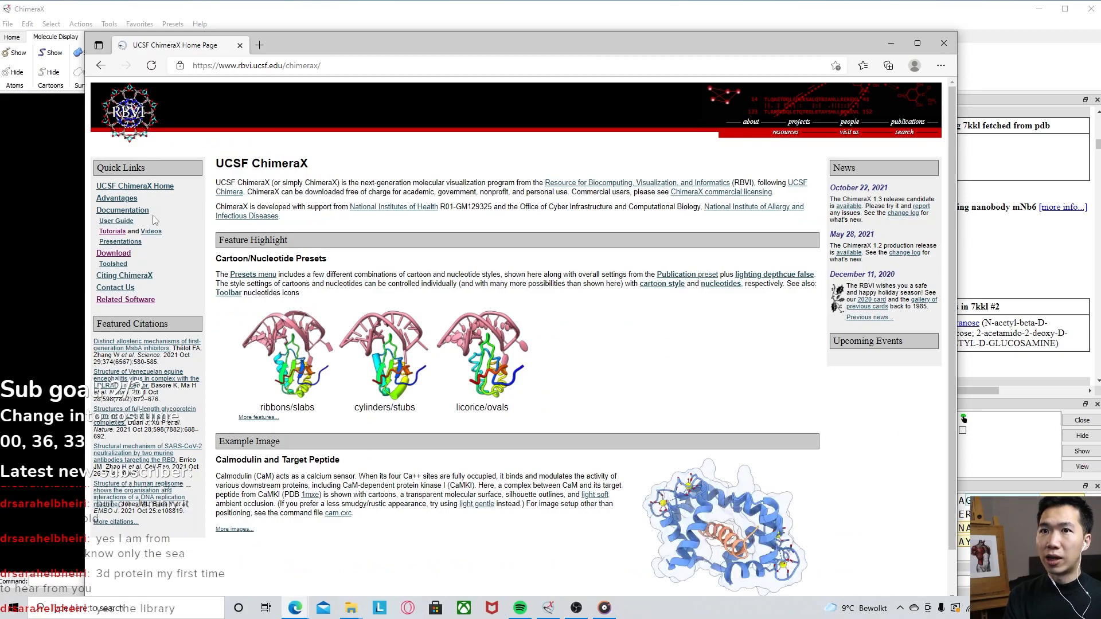
click(113, 253)
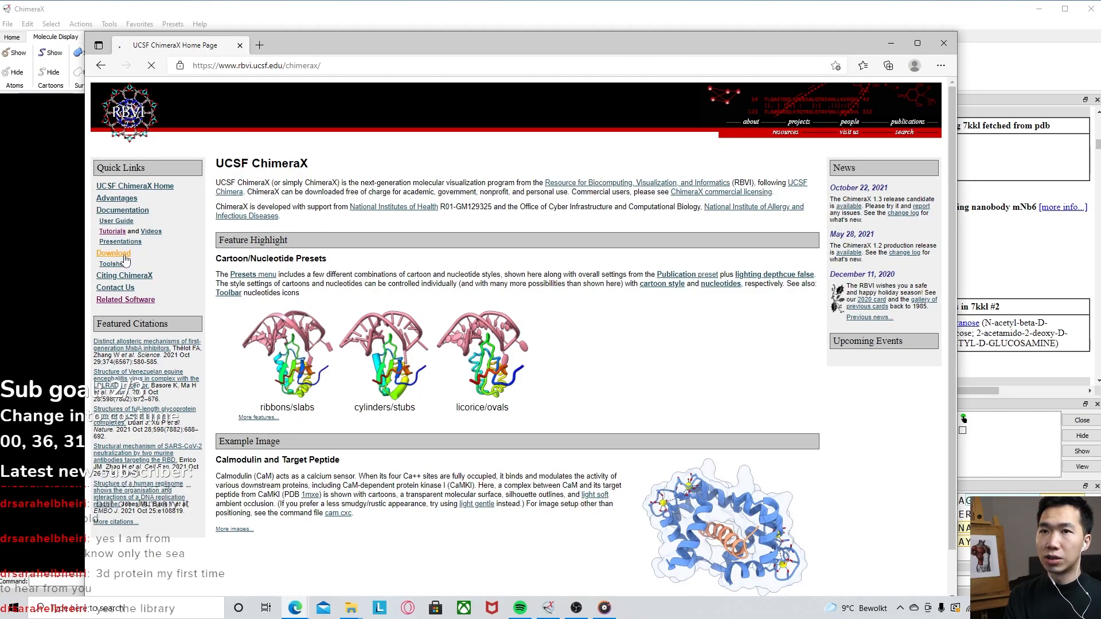
click(113, 254)
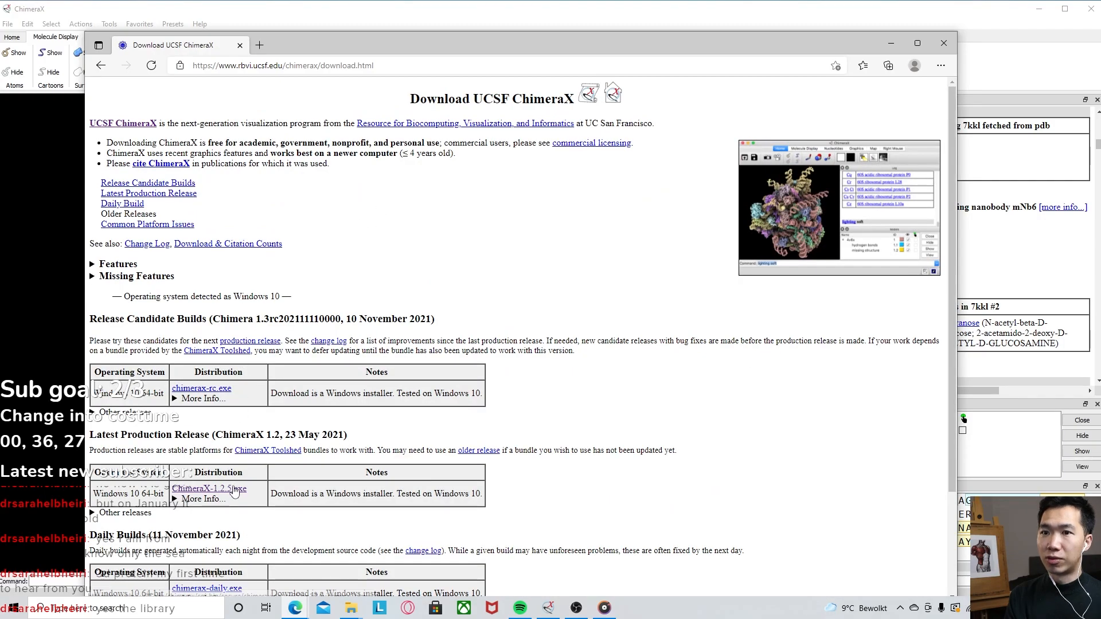
click(942, 43)
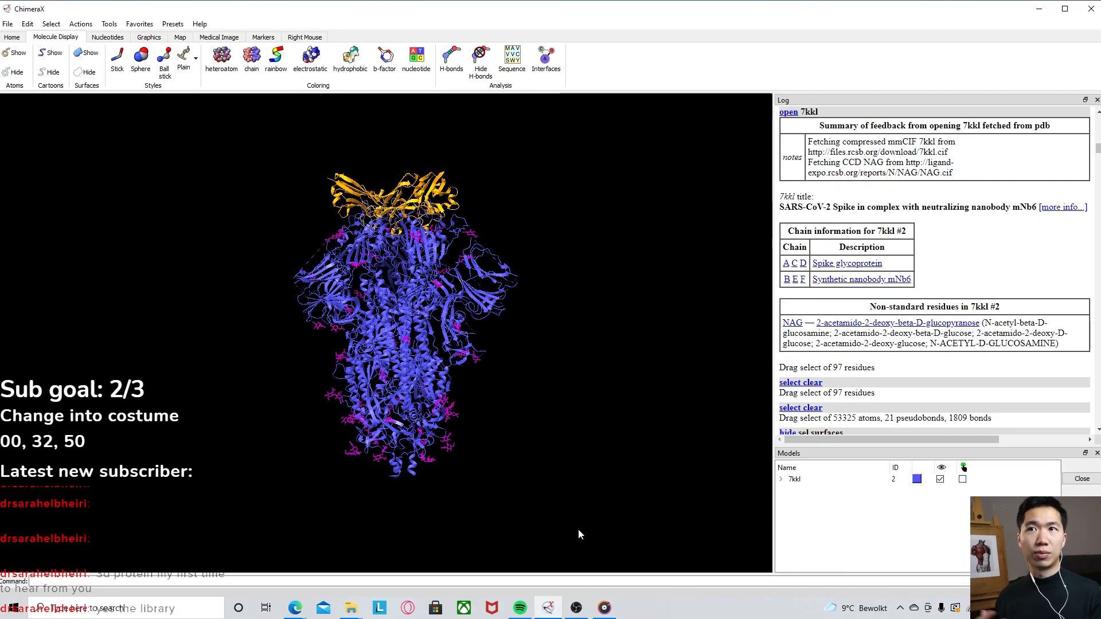
mouse_move(512, 377)
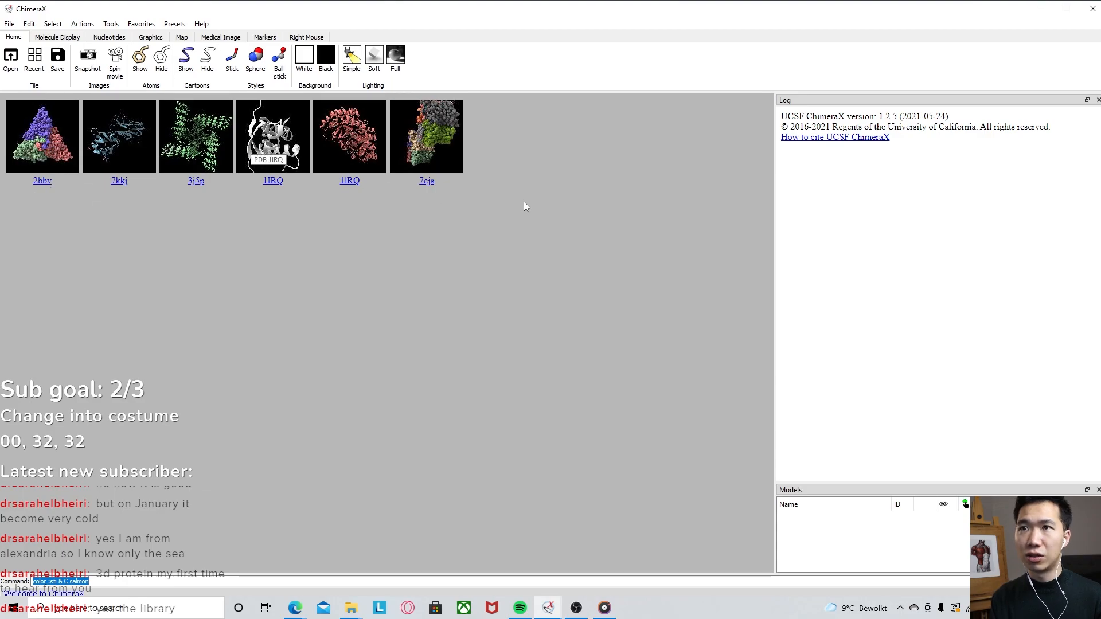
mouse_move(125, 194)
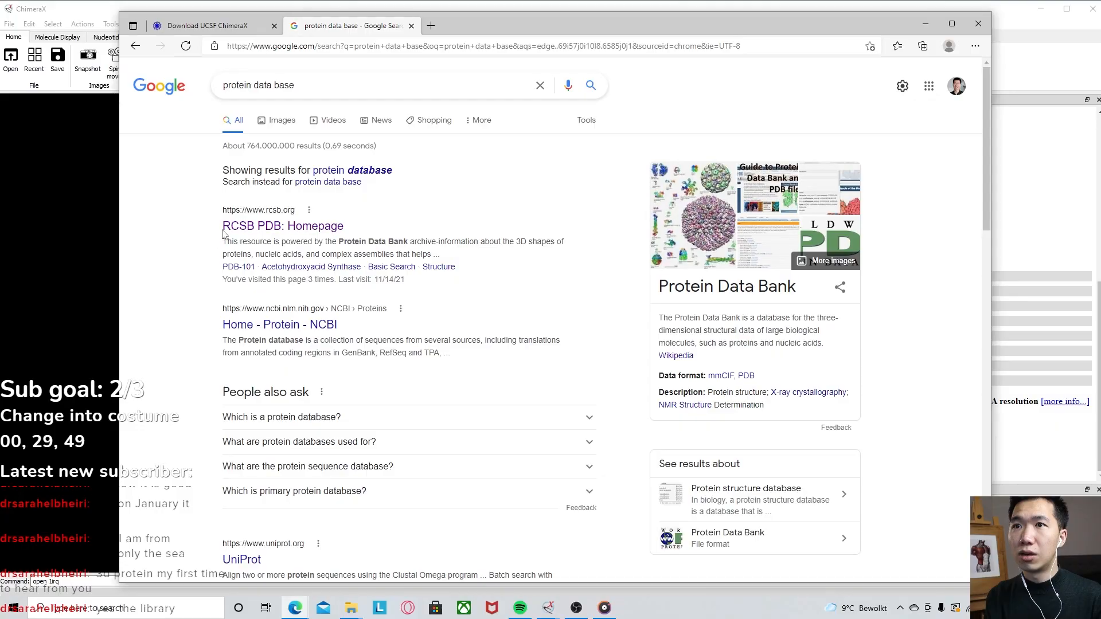
mouse_move(283, 226)
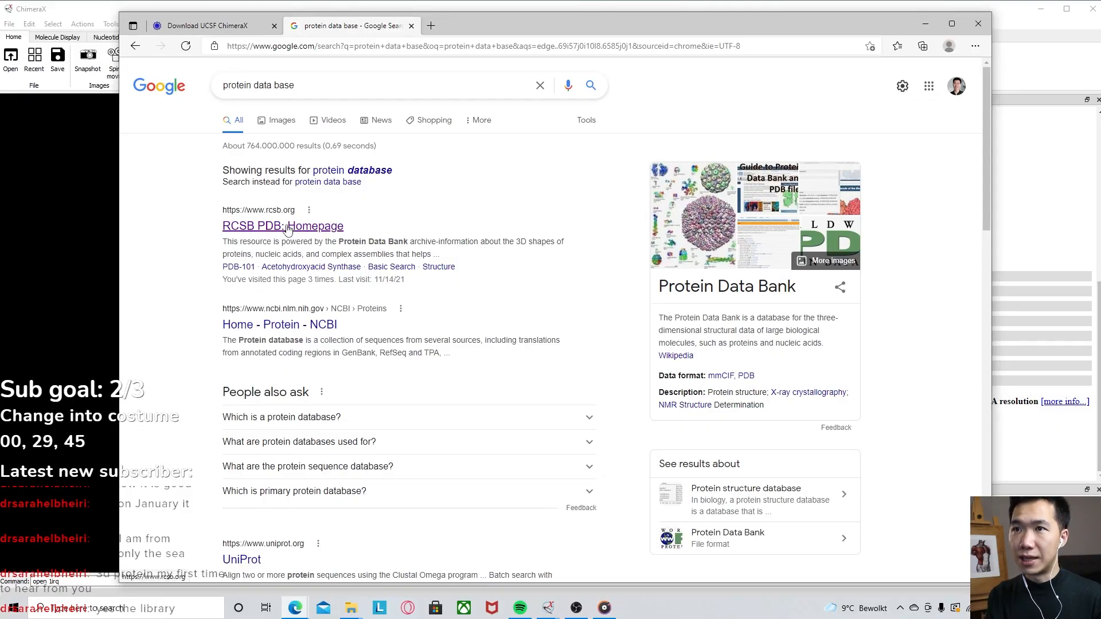
Open the 'RCSB PDB: Homepage' result from the Google search
click(283, 225)
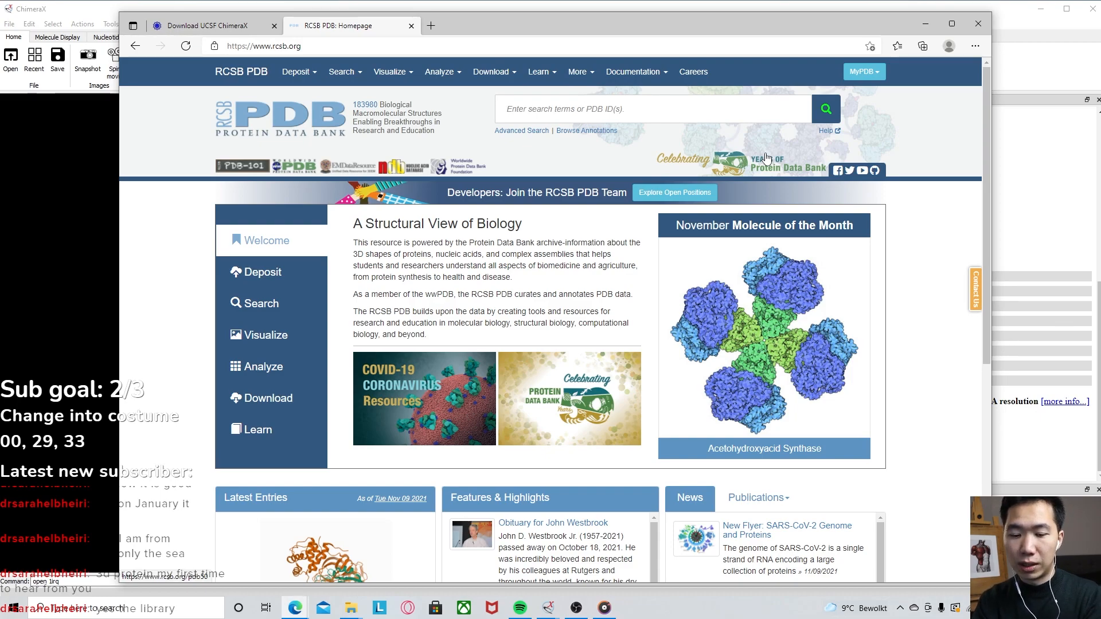
Search RCSB for 'coronavirus' and copy the 6NZK spike glycoprotein entry ID
text(coronav)
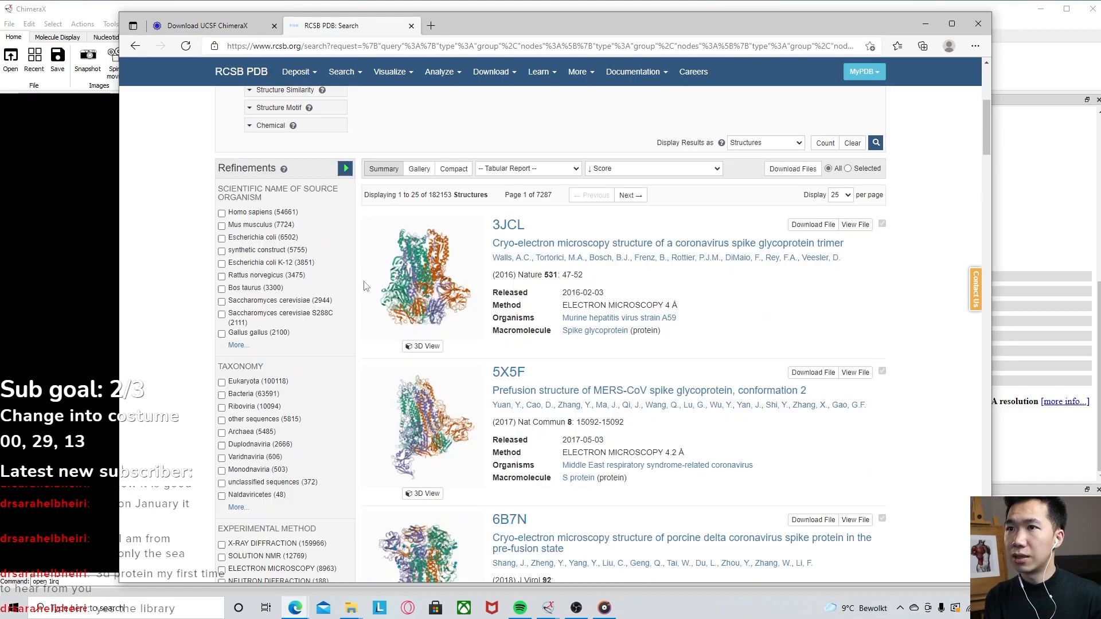
scroll(down, 3)
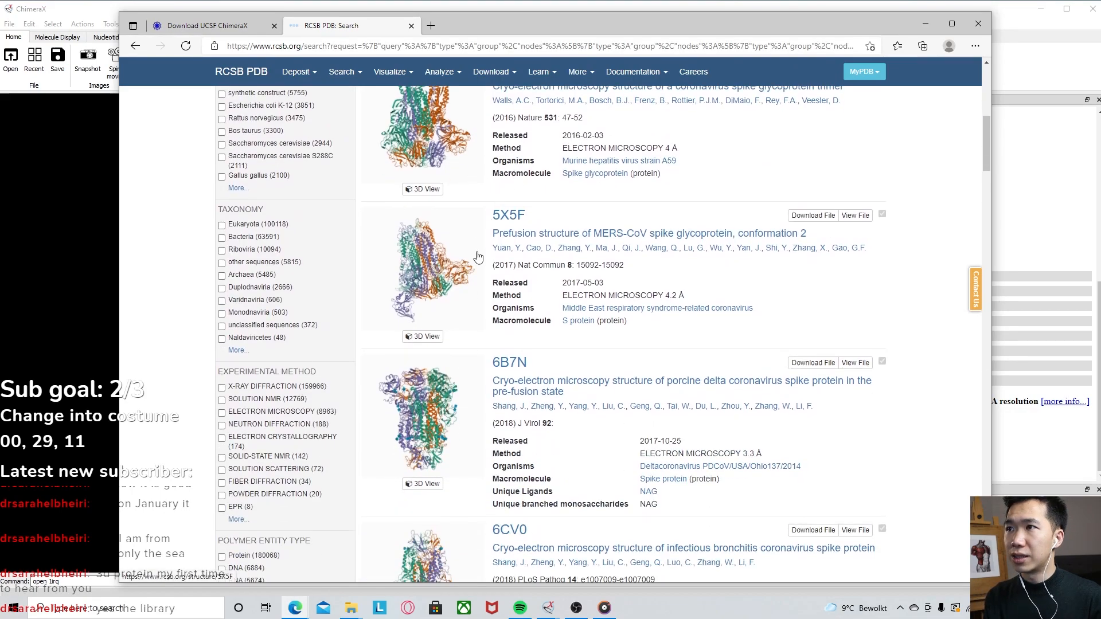
scroll(down, 3)
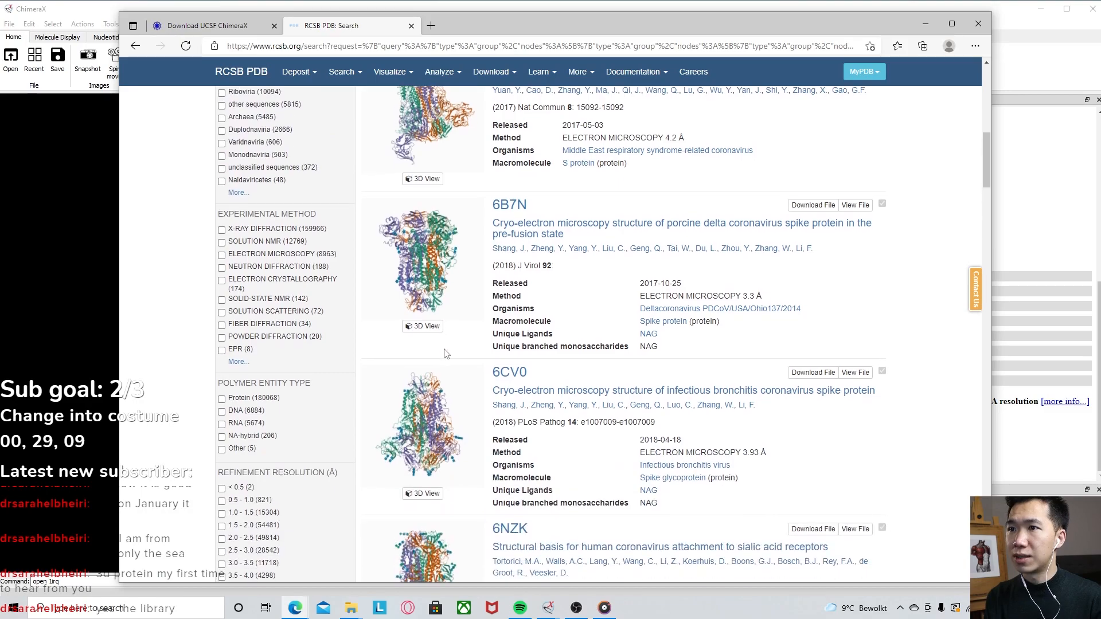
scroll(down, 3)
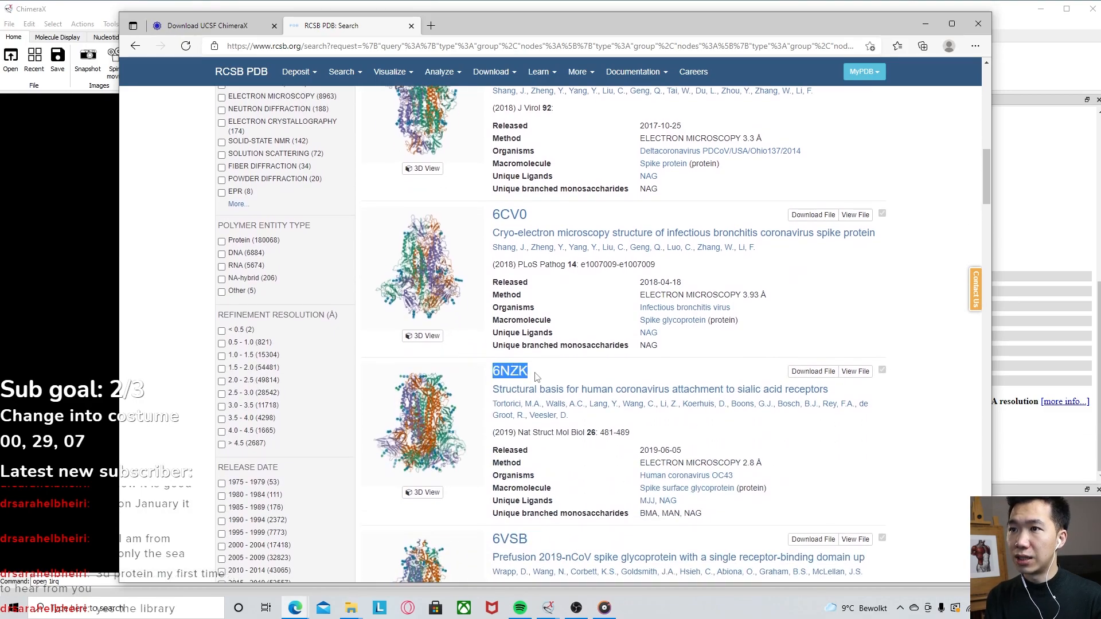
right_click(509, 370)
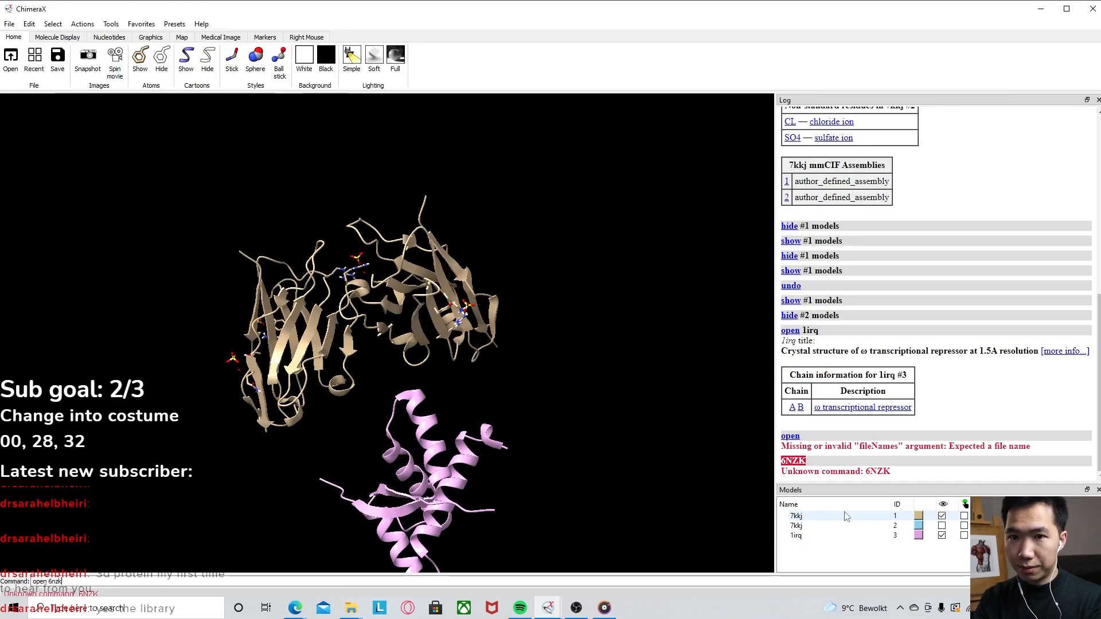
Run 'open 6nzk' to fetch the OC43 spike glycoprotein
key(Return)
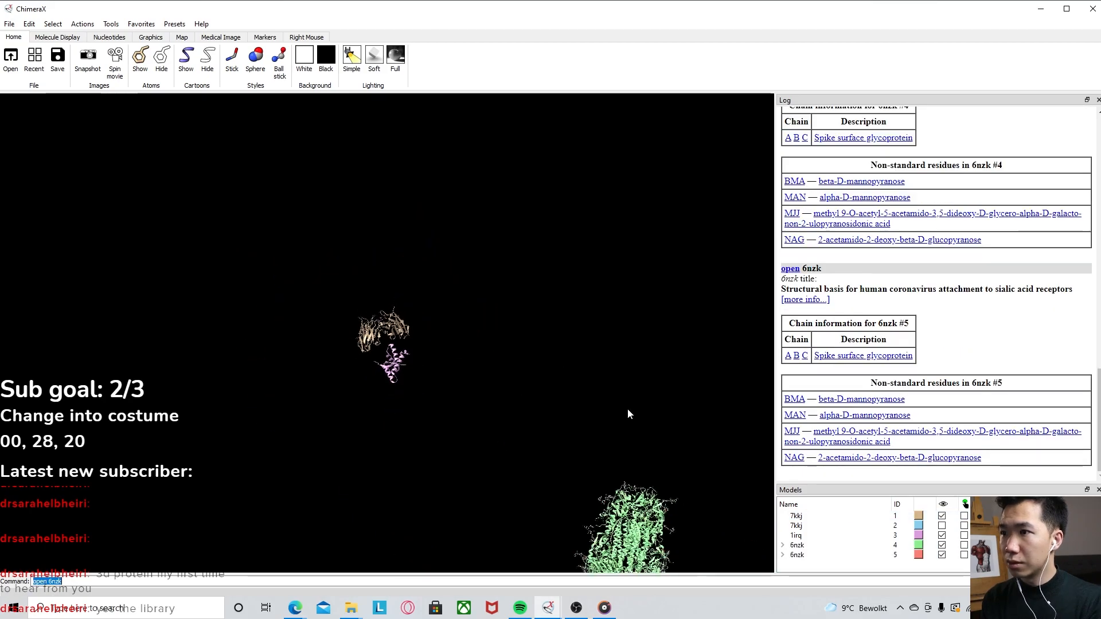